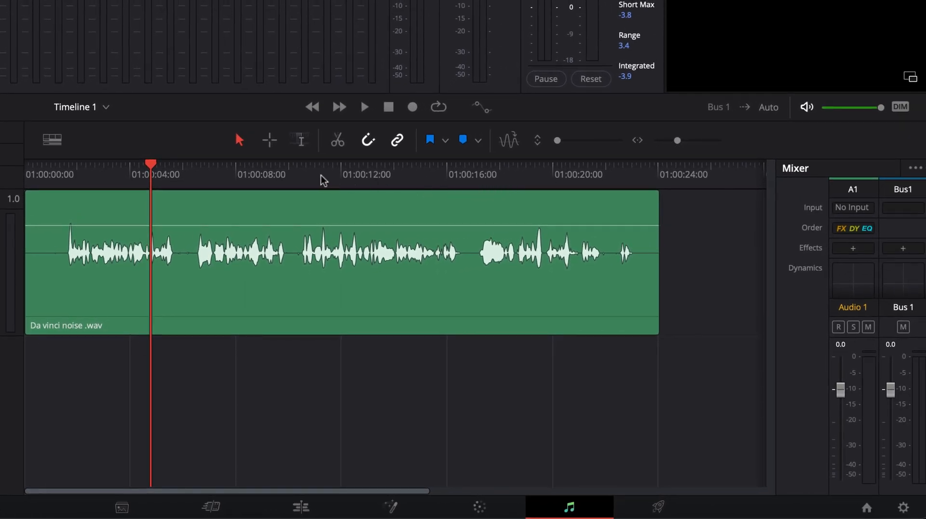
# Audition the mono clip from the timeline start, muting the bus output during playback
pyautogui.click(364, 107)
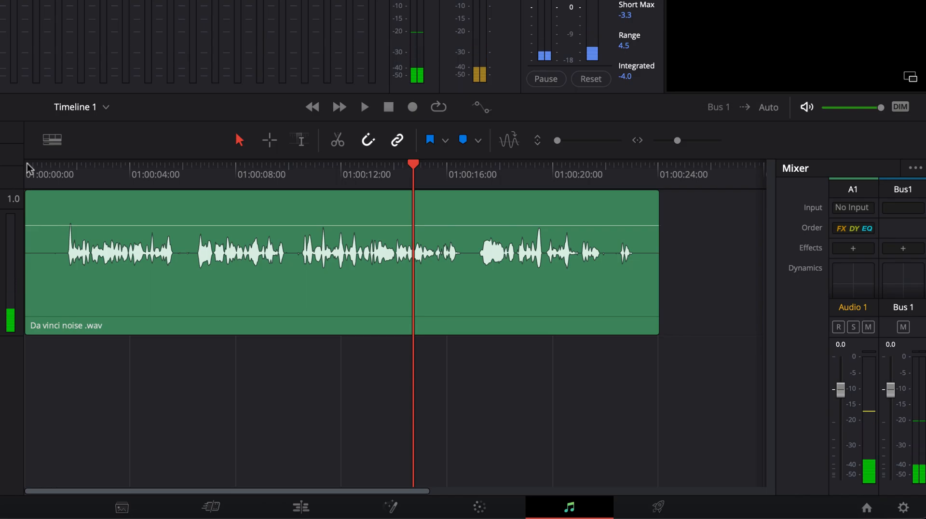
pyautogui.click(364, 107)
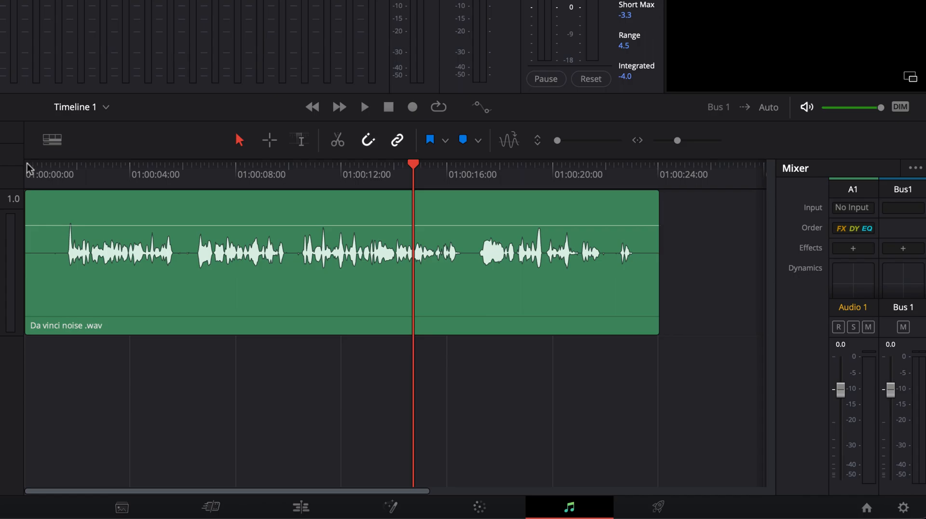
pyautogui.moveTo(42, 170)
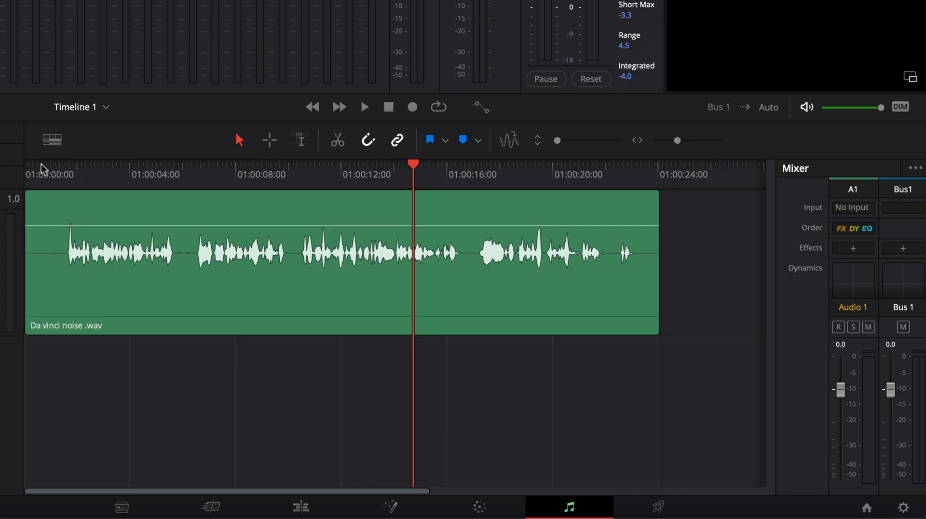
pyautogui.click(41, 165)
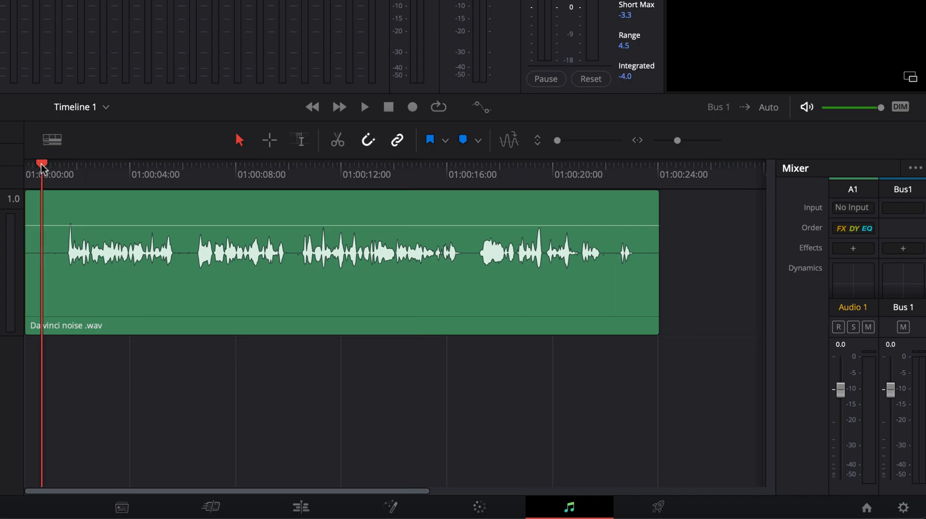
pyautogui.click(365, 107)
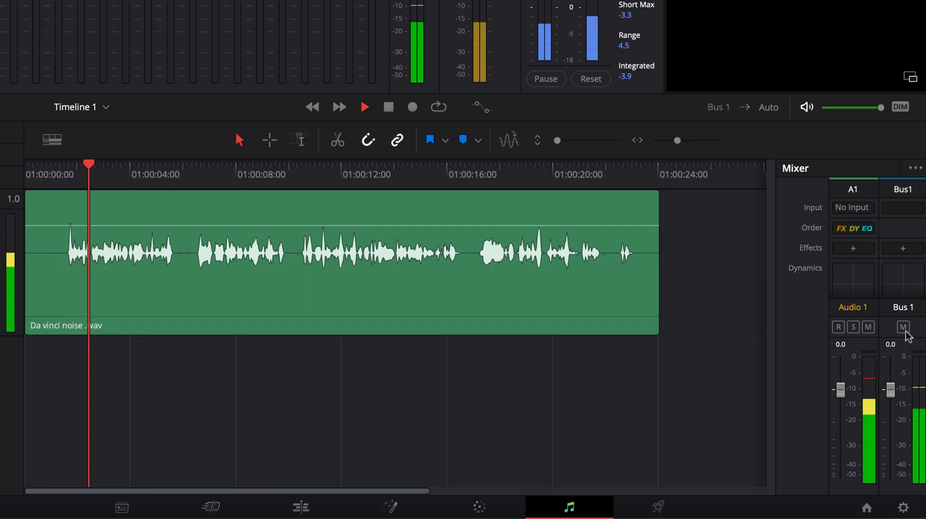
pyautogui.click(903, 327)
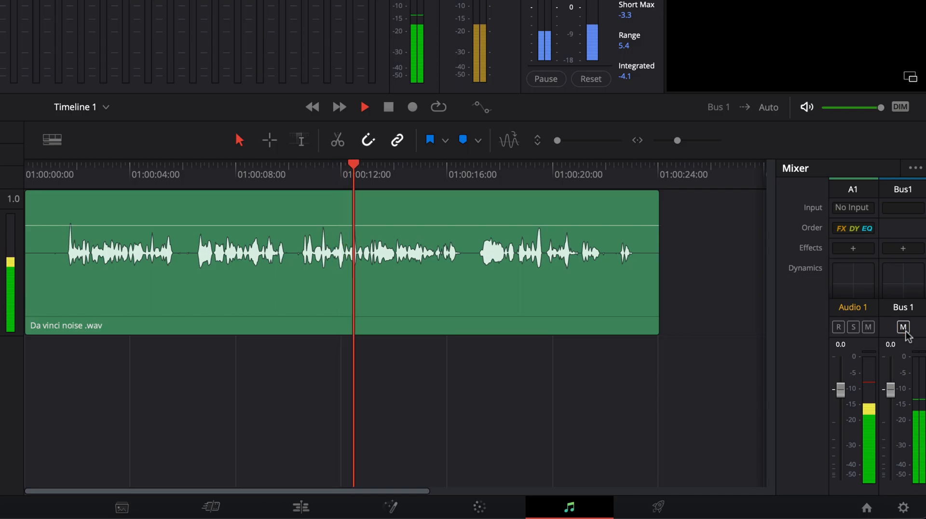
pyautogui.click(364, 107)
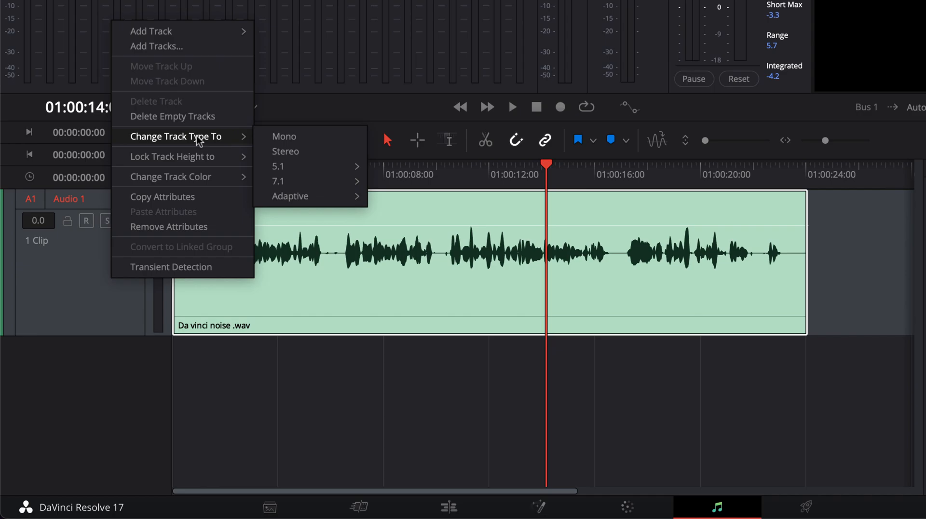
# Change the Audio 1 track type to Stereo (2.0)
pyautogui.click(286, 151)
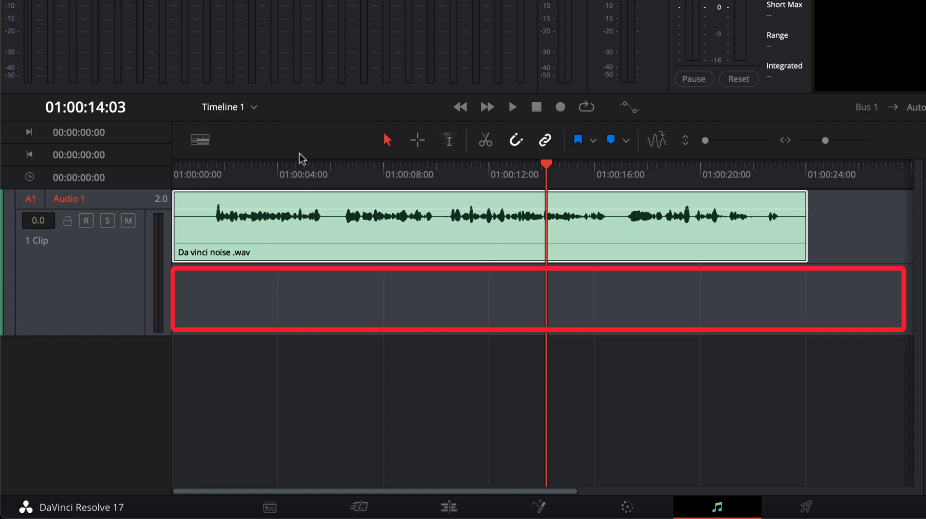
pyautogui.moveTo(233, 335)
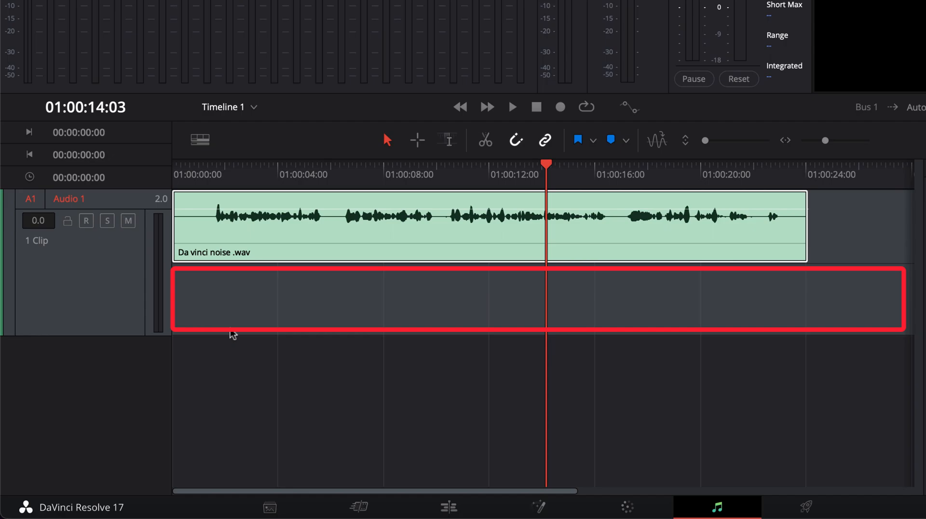
pyautogui.moveTo(229, 285)
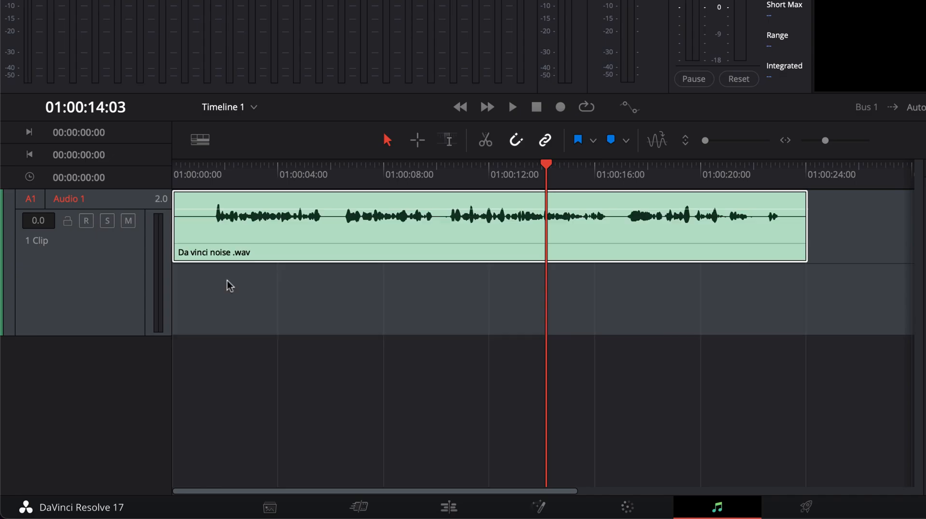
pyautogui.moveTo(183, 170)
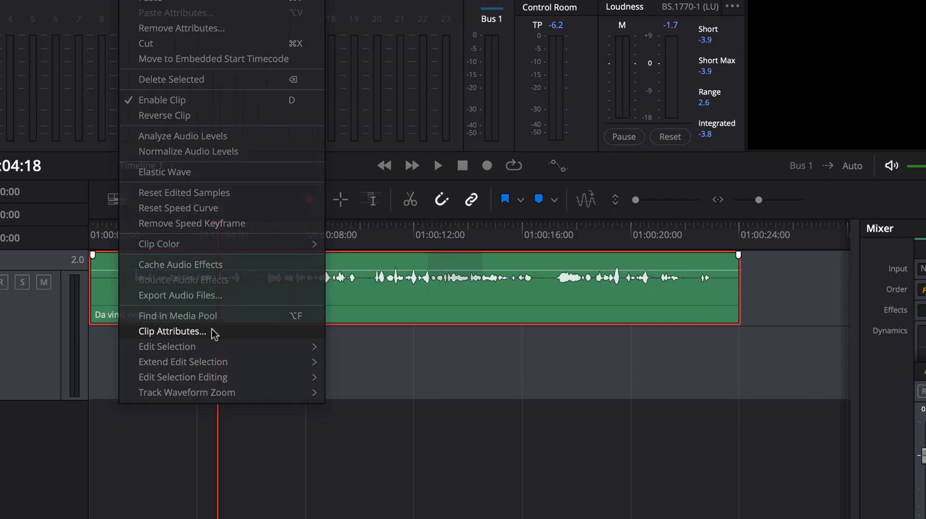
# Set the clip's format to Stereo with Embedded Channel 1 feeding both Left and Right
pyautogui.click(171, 331)
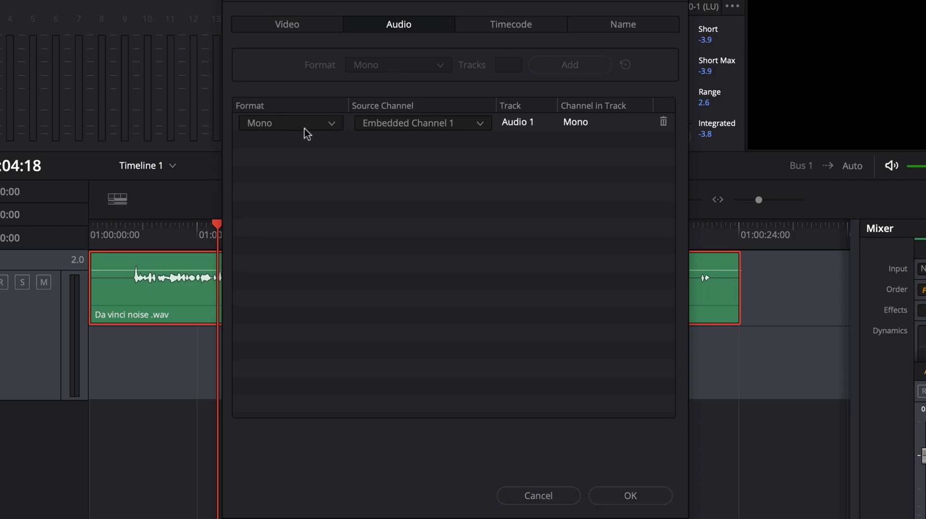
pyautogui.click(290, 123)
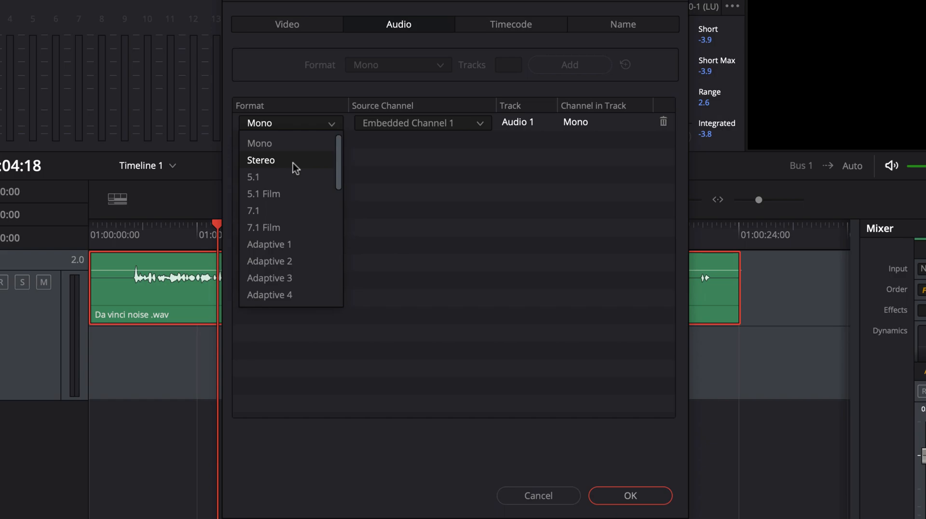
pyautogui.click(260, 160)
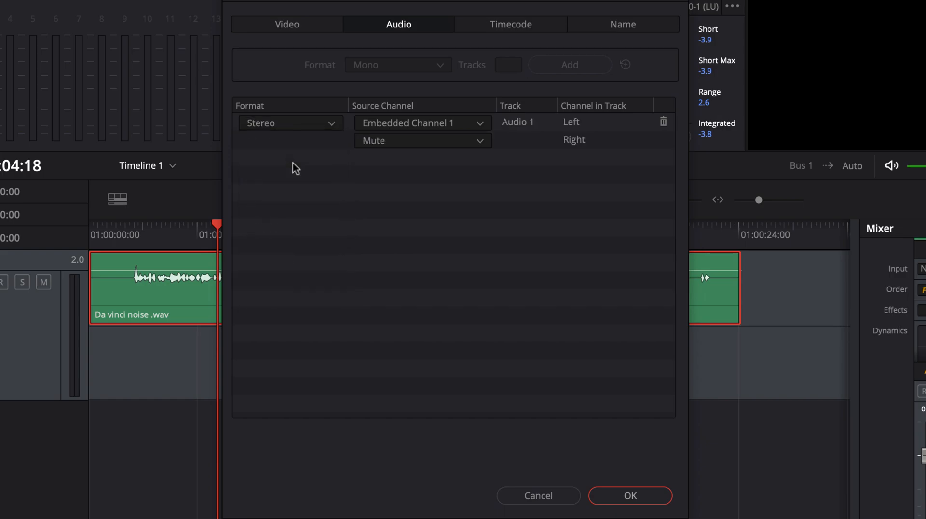
pyautogui.click(423, 140)
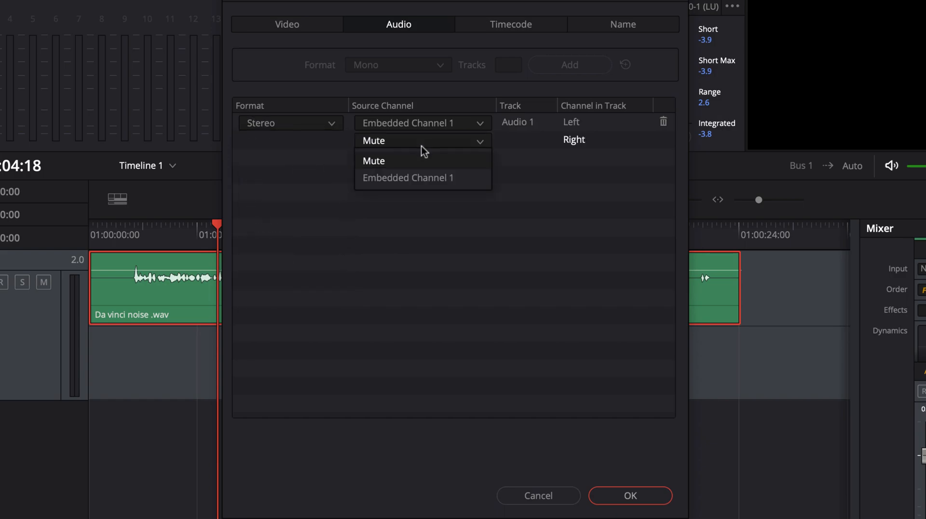
pyautogui.click(408, 178)
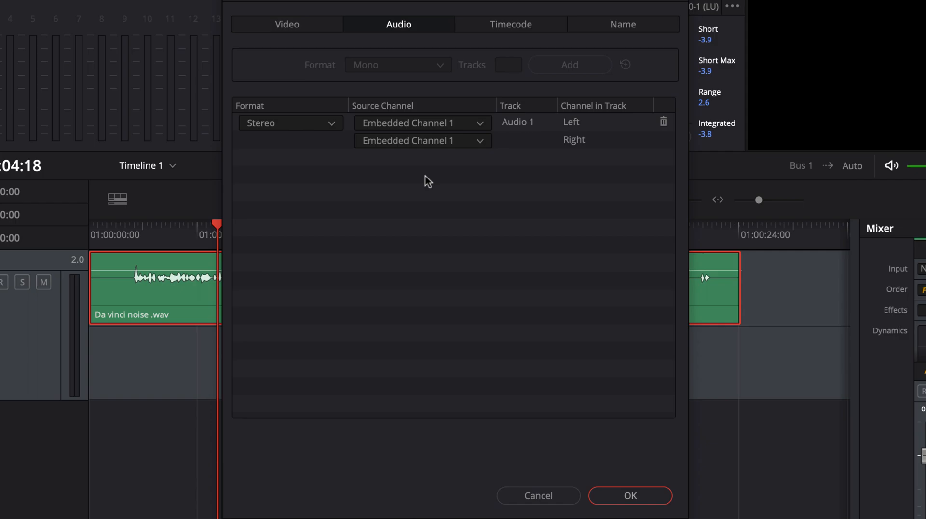
# Apply the stereo mapping and play the clip to confirm both L and R carry signal
pyautogui.click(629, 496)
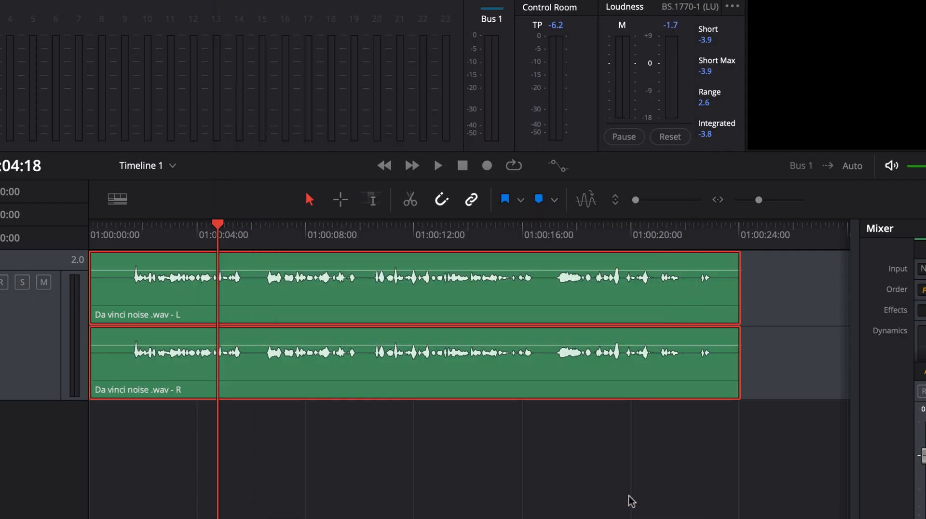
pyautogui.moveTo(362, 420)
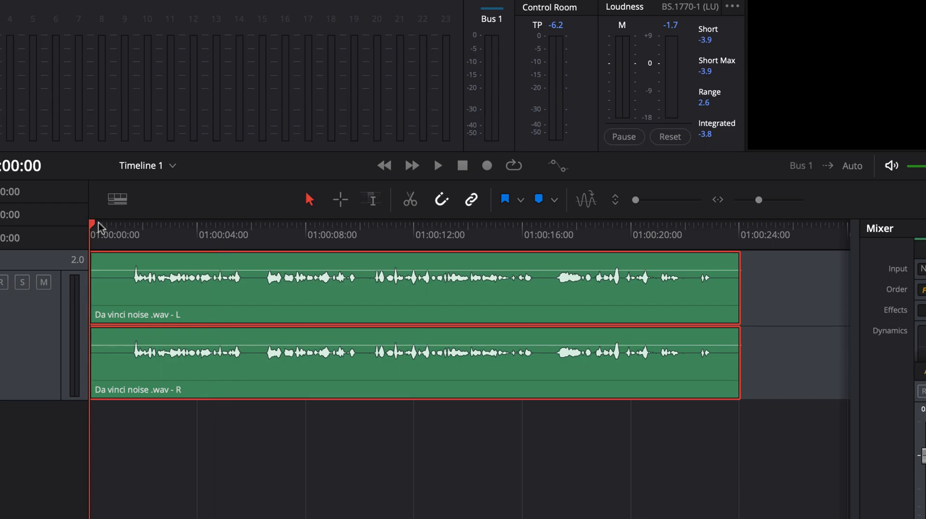
pyautogui.click(437, 165)
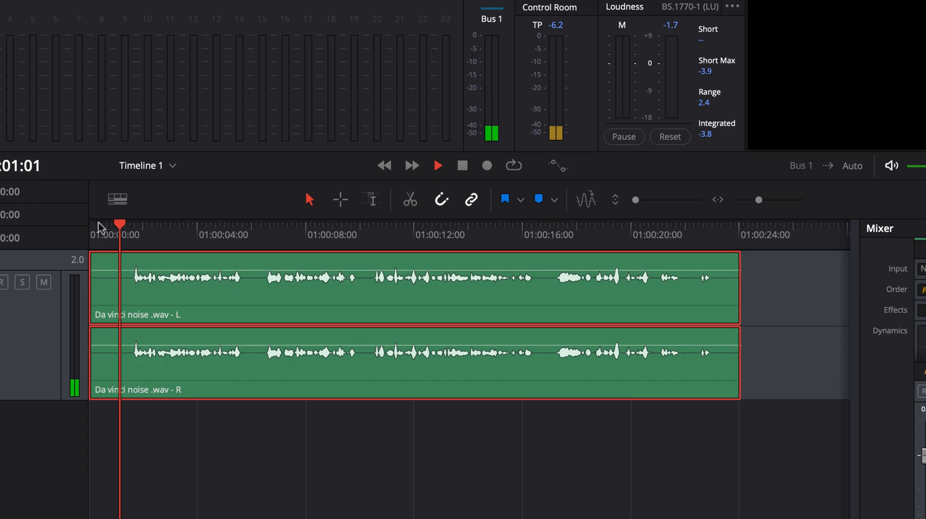